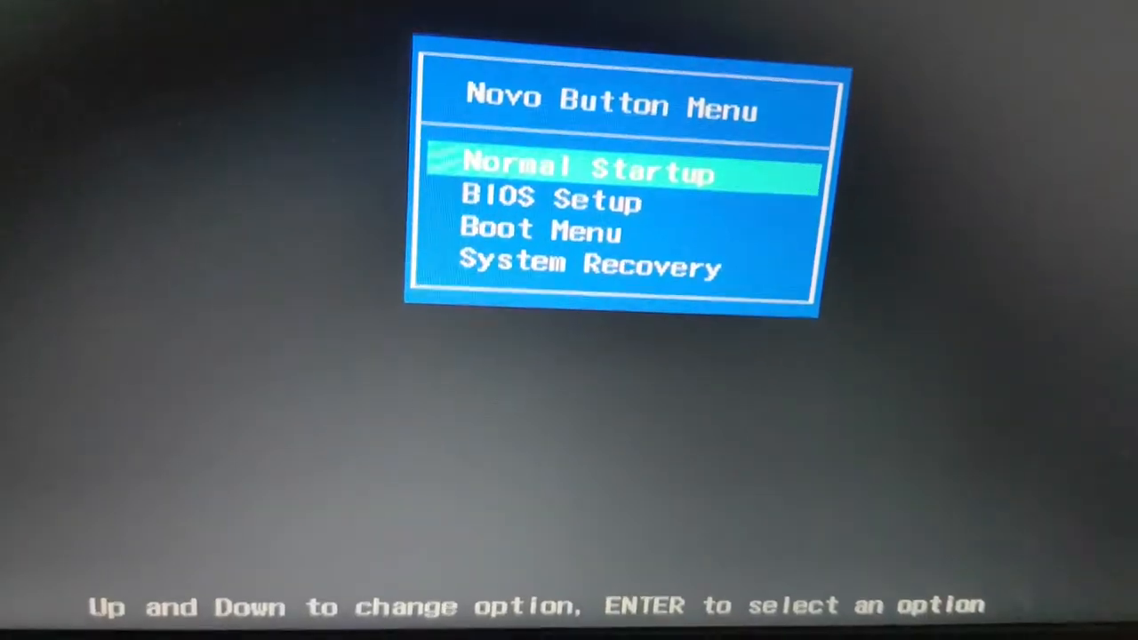
- Choose Boot Menu and start from 'USB HDD : SanDisk' until asked to press any key
key("Down")
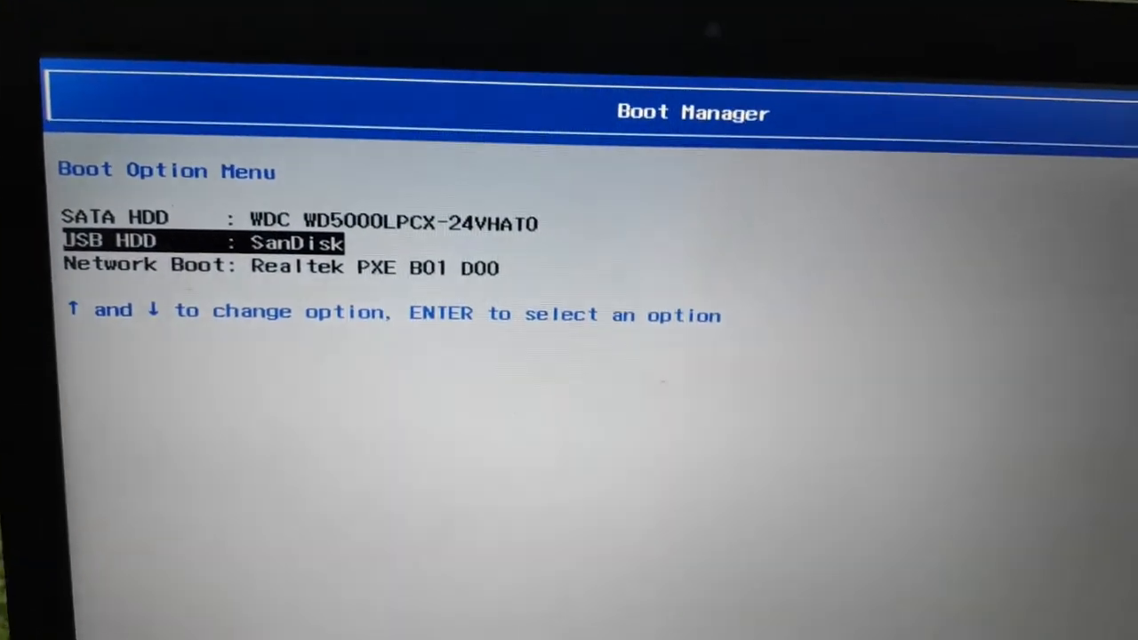
key("enter")
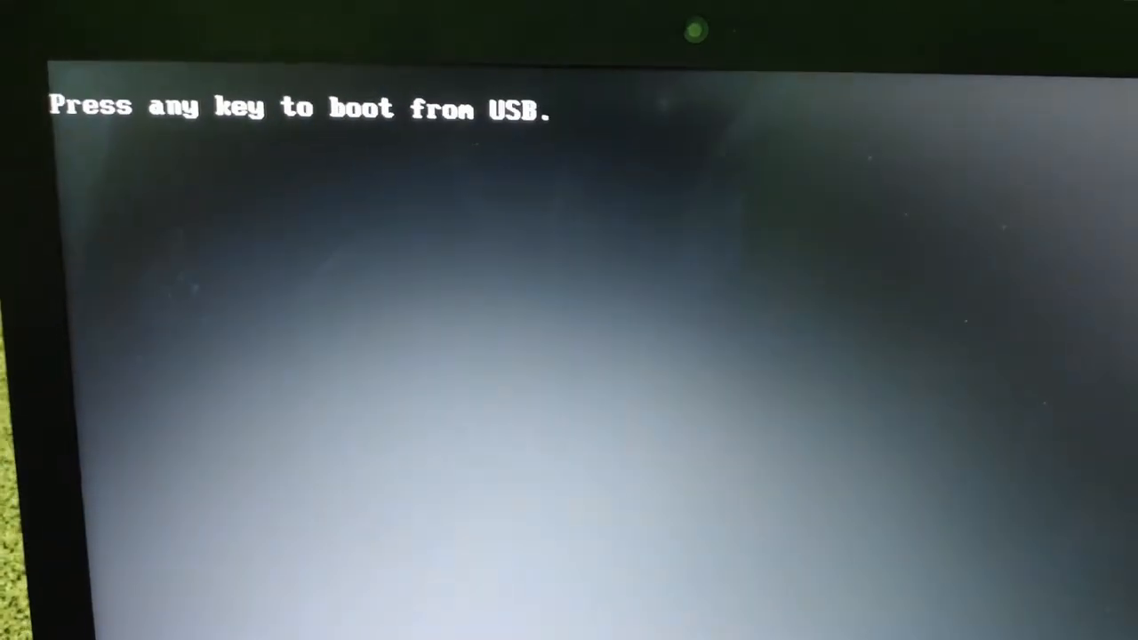